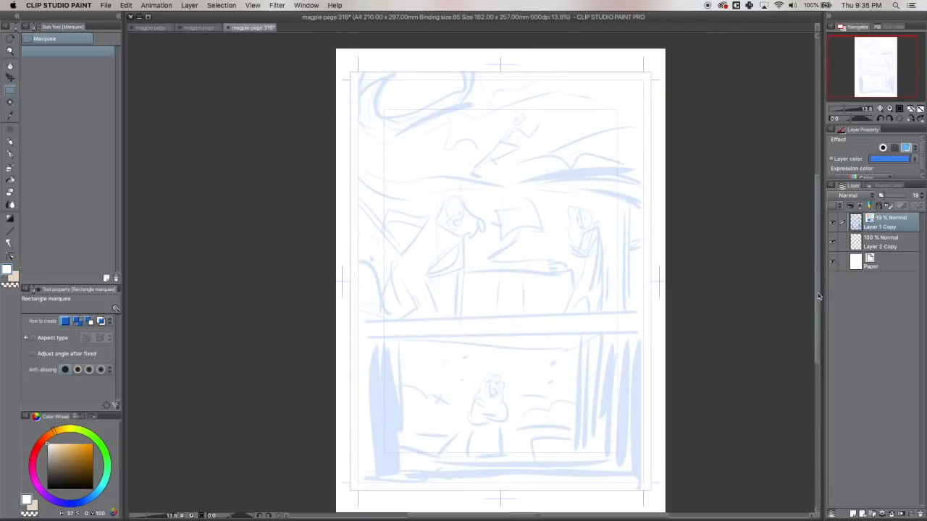
mouse_move(821, 331)
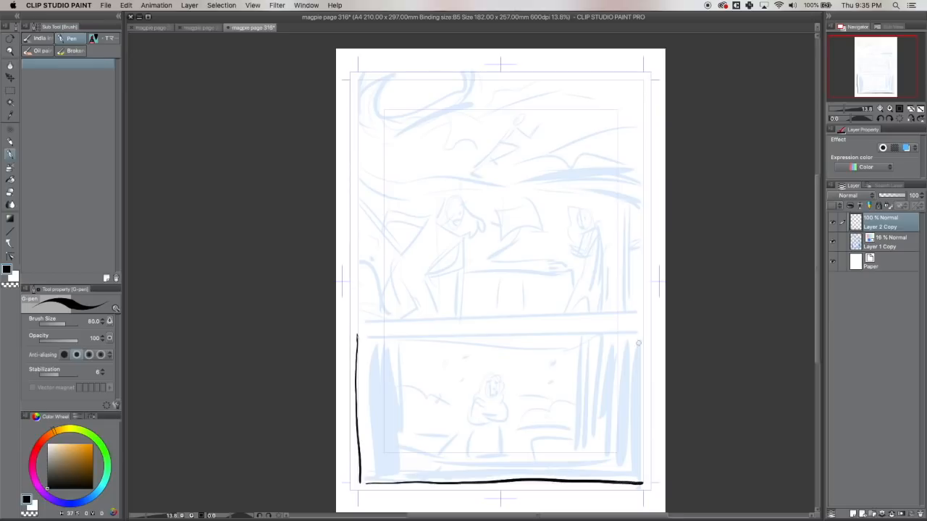
- Ink the right border, wavy top lines, the upper panel's left side and the panel divider
left_click_drag(641, 196, 641, 486)
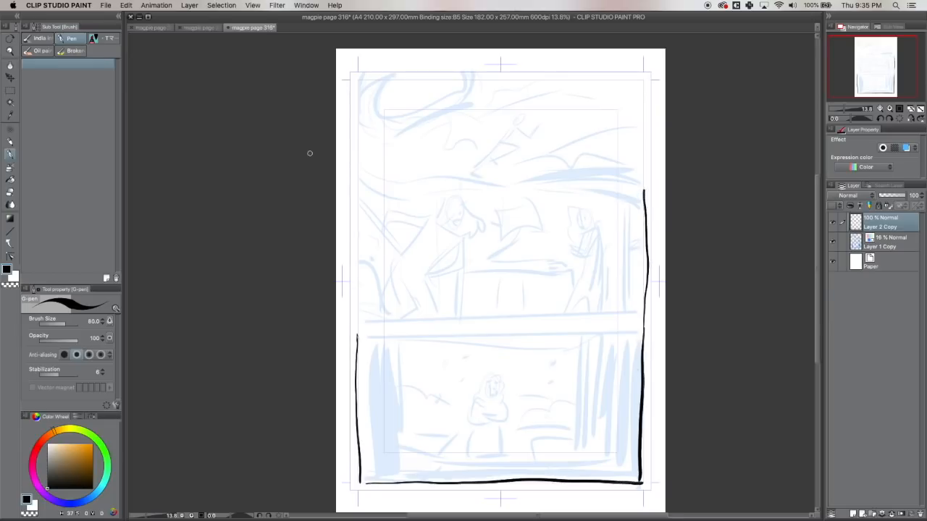
left_click_drag(337, 177, 645, 196)
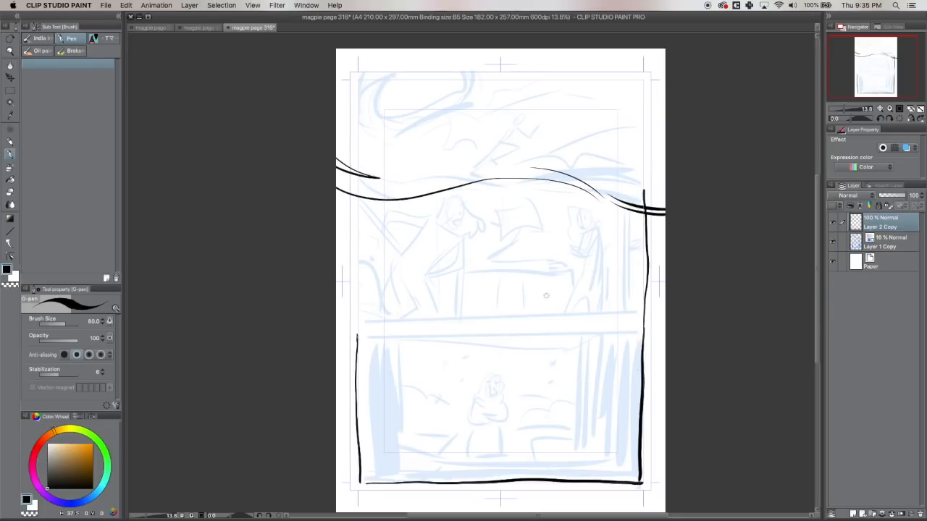
left_click_drag(346, 315, 449, 316)
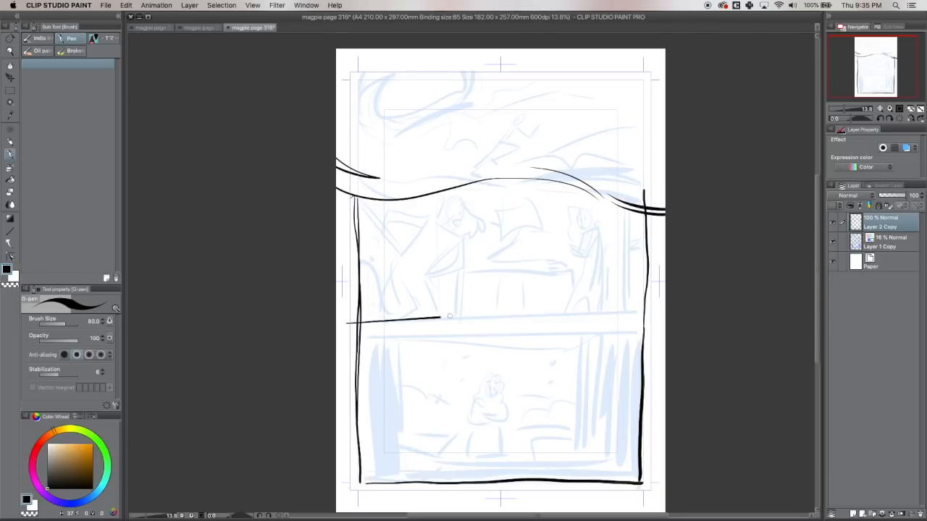
left_click_drag(348, 318, 663, 319)
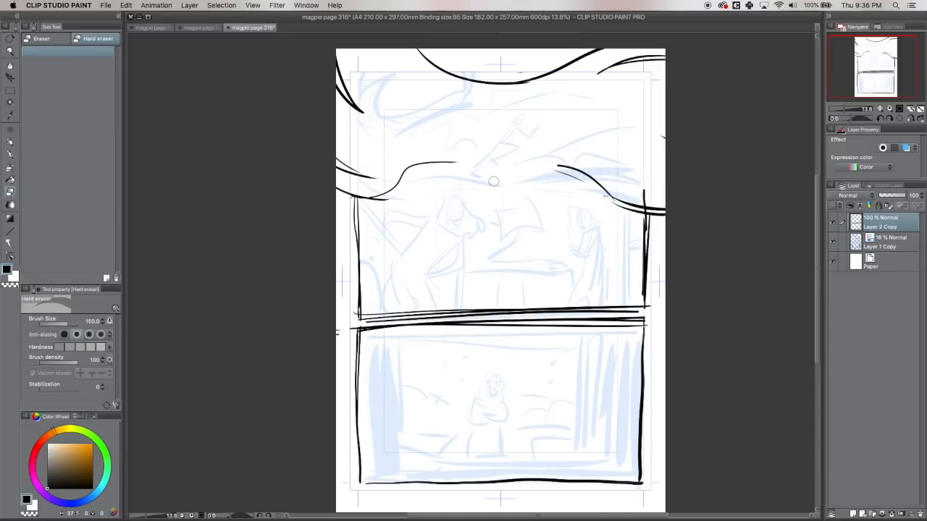
- Ink curling cloud lines across the page top and the left figure's cloak outline
left_click_drag(492, 181, 396, 200)
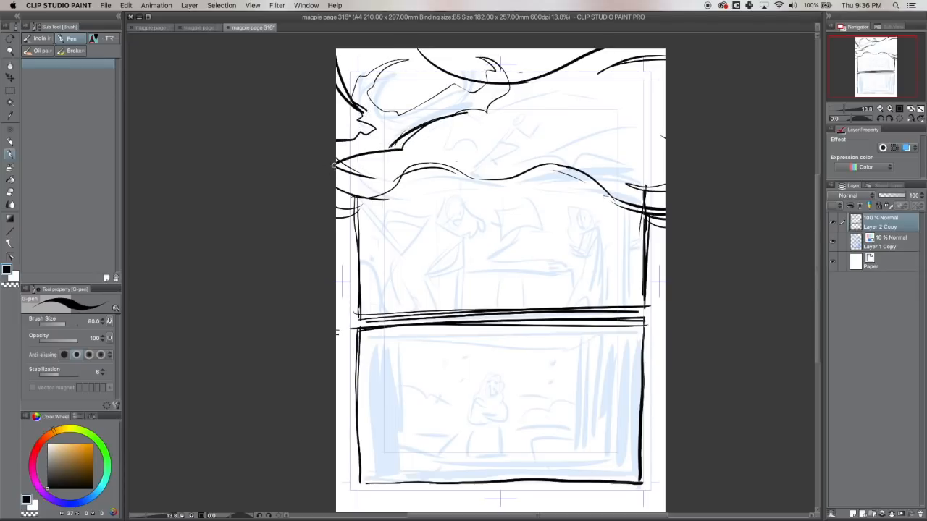
left_click_drag(391, 68, 449, 83)
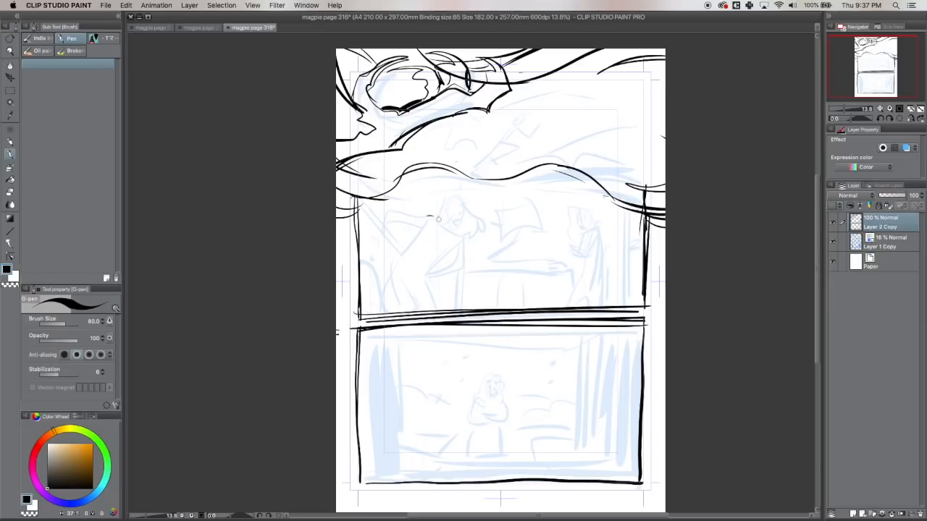
left_click_drag(423, 214, 464, 239)
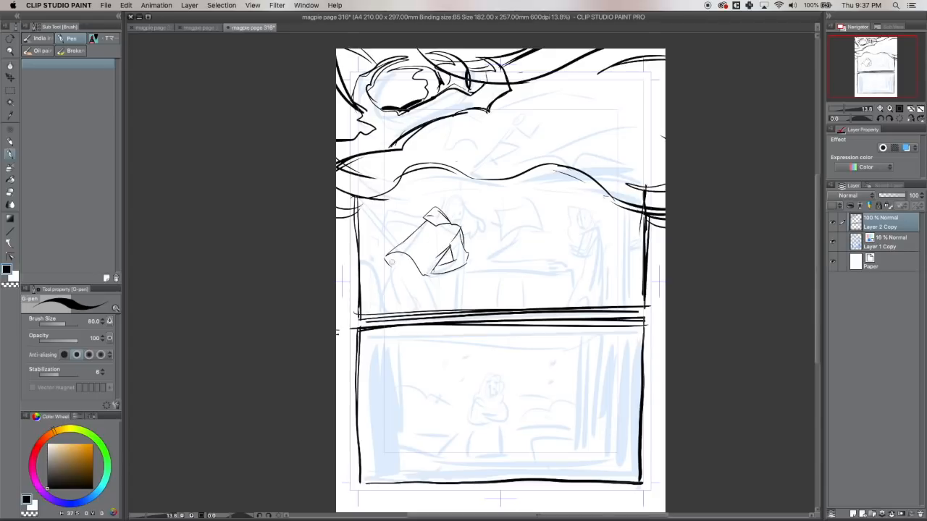
- Ink the leaning figure's hair, body and legs, then start the right figure's head
left_click_drag(420, 268, 406, 304)
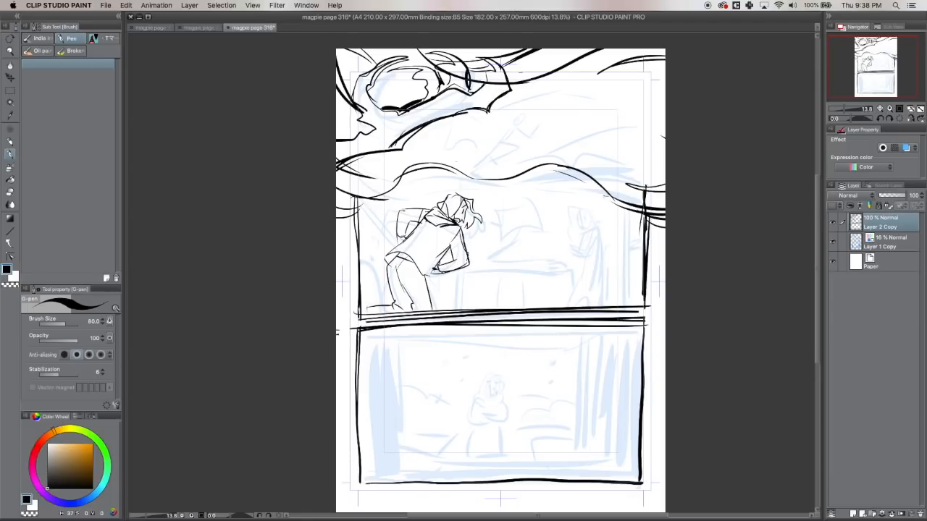
left_click_drag(406, 225, 420, 282)
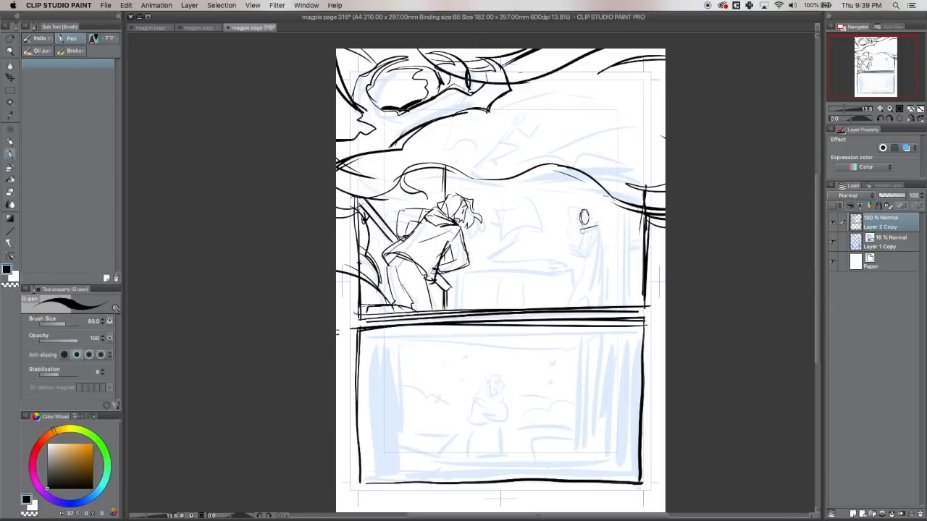
- Ink the right figure's body, dress, arm and hood, plus the oval table and its legs
left_click_drag(583, 232, 587, 260)
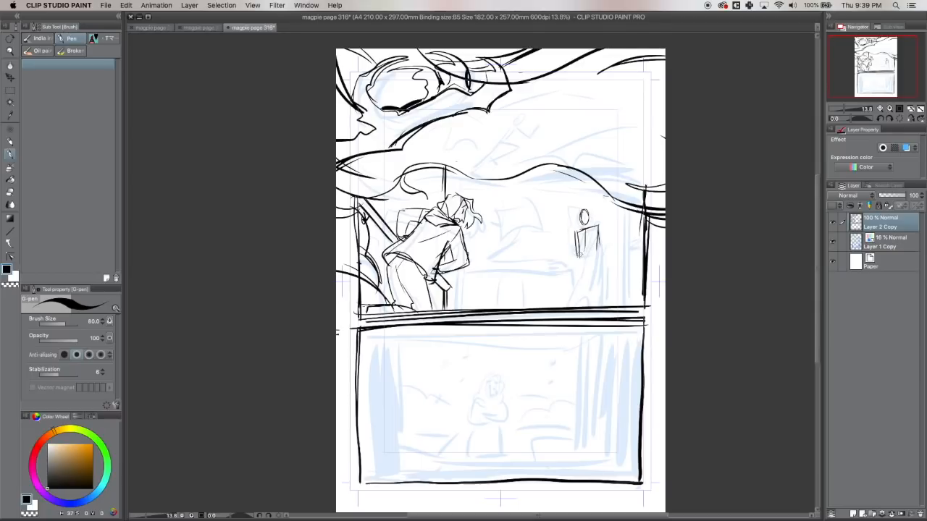
left_click_drag(572, 238, 587, 304)
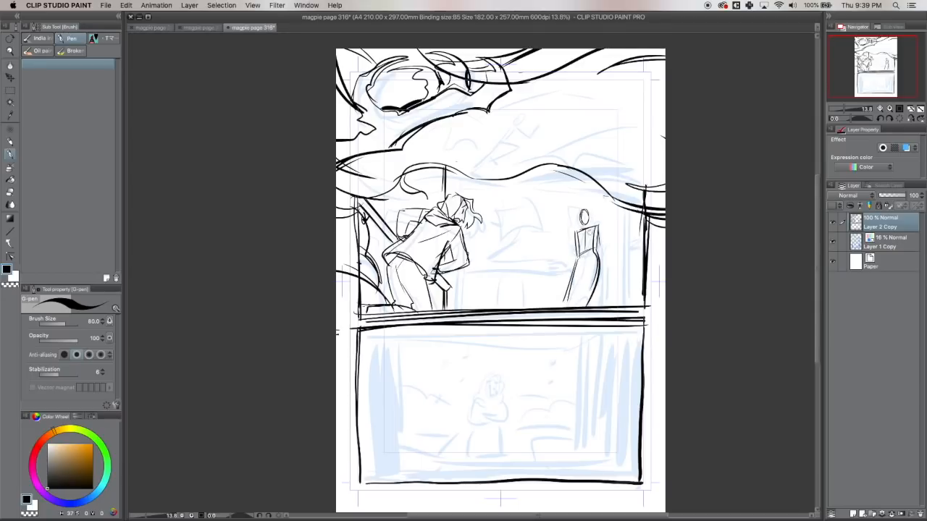
left_click_drag(579, 225, 598, 250)
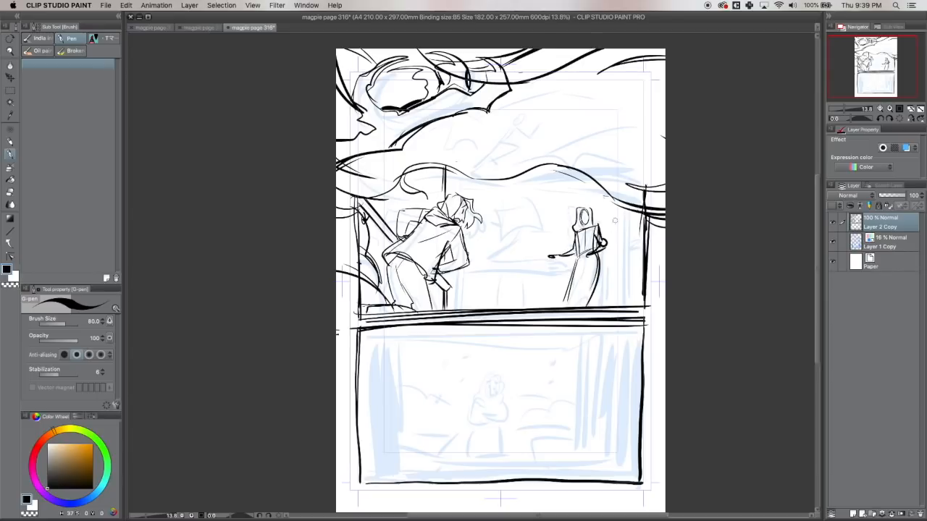
left_click_drag(550, 274, 623, 261)
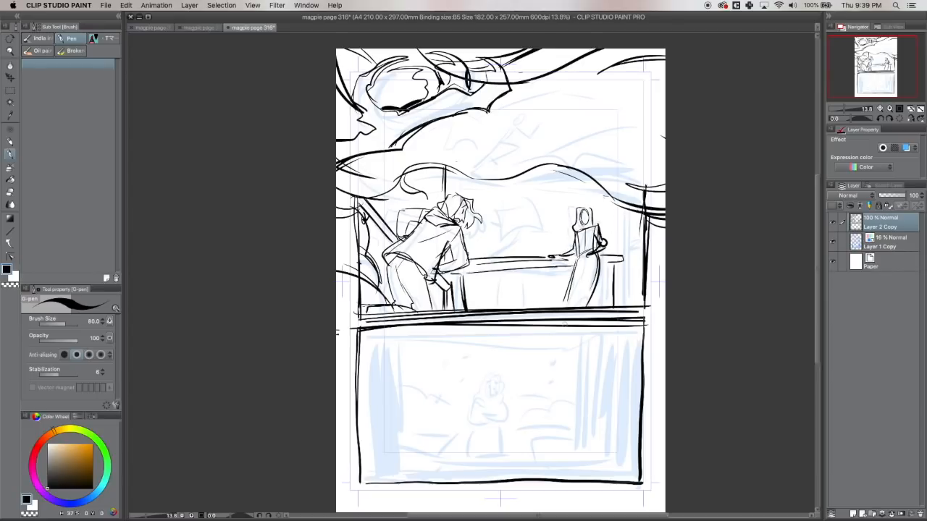
left_click_drag(493, 283, 623, 297)
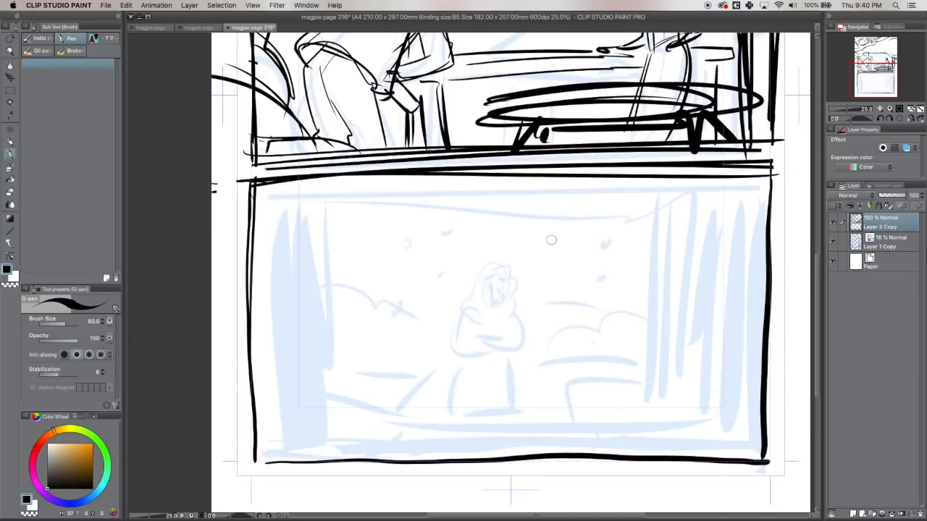
- Draw horizon and wave lines in the bottom panel and erase the trial lines
left_click_drag(246, 416, 307, 415)
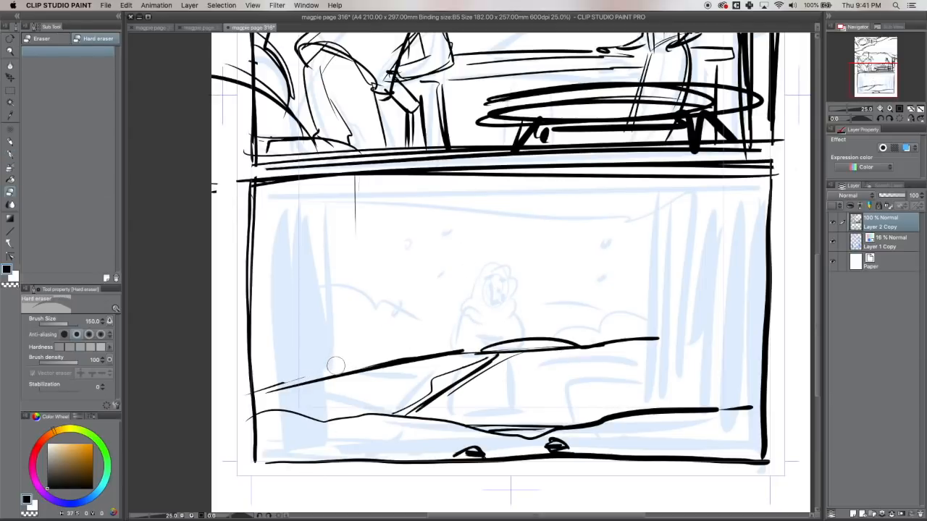
left_click_drag(334, 366, 565, 344)
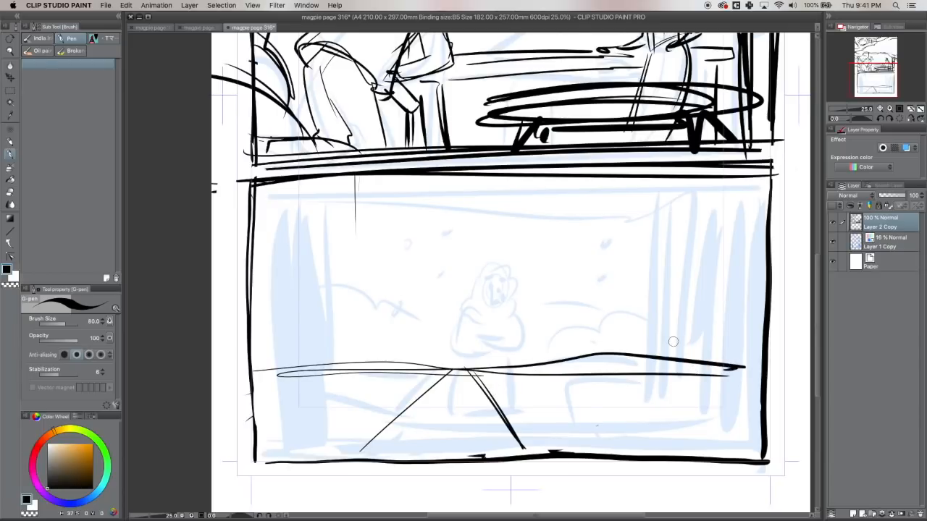
mouse_move(413, 389)
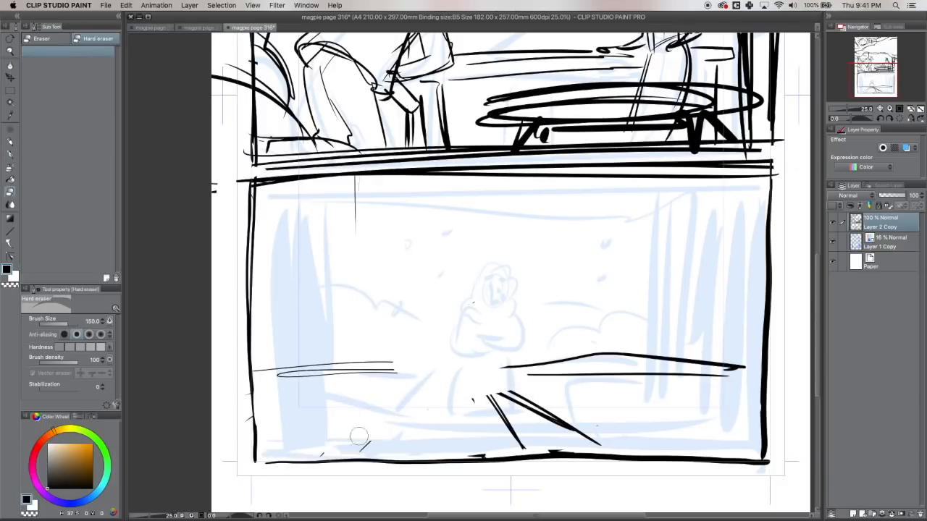
left_click_drag(355, 435, 281, 372)
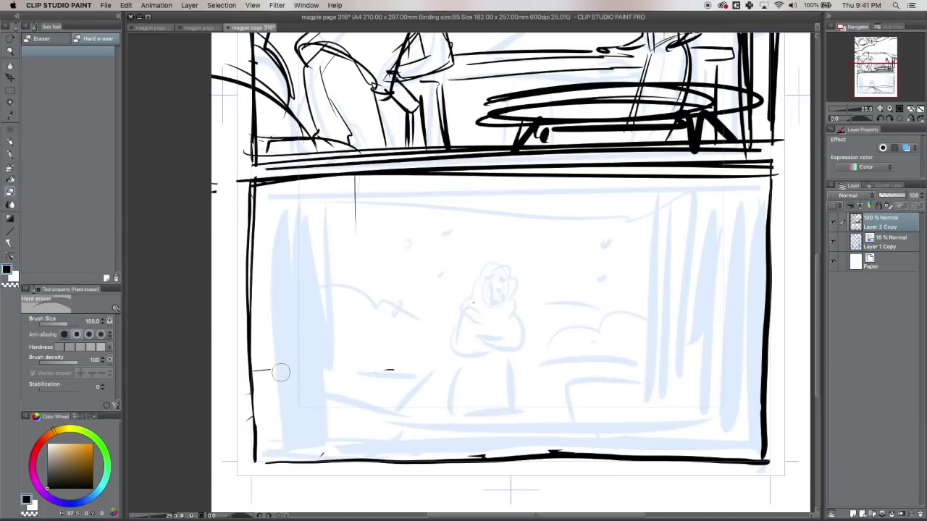
mouse_move(139, 211)
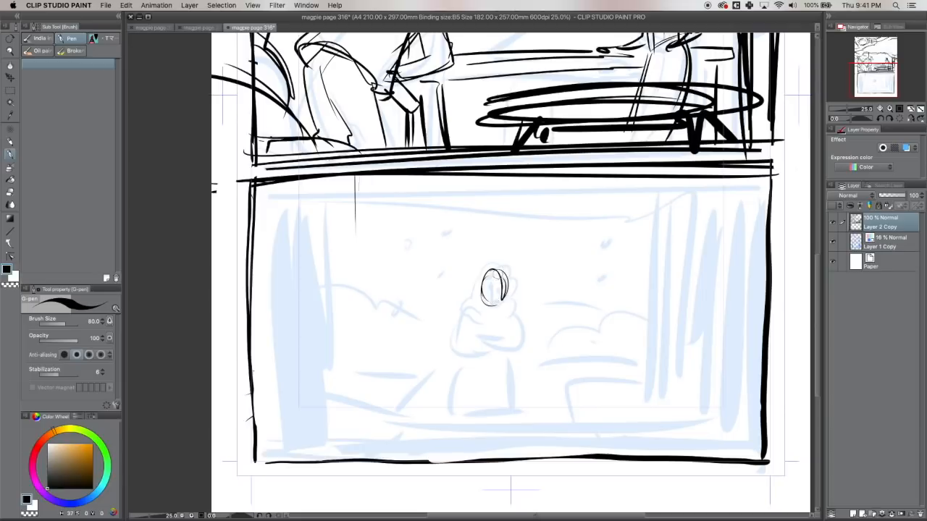
- Ink the huddled figure's hair, face, collar and body in the bottom panel
left_click_drag(478, 275, 507, 304)
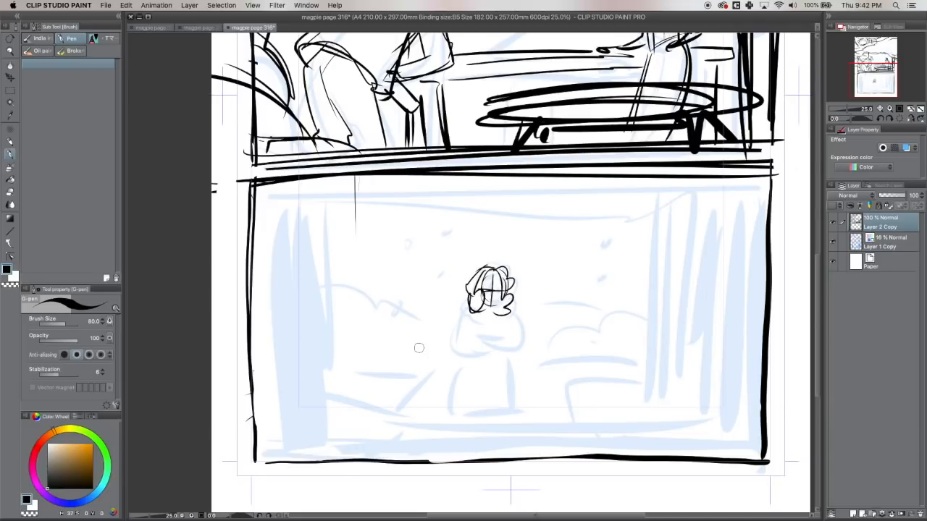
left_click_drag(456, 308, 518, 307)
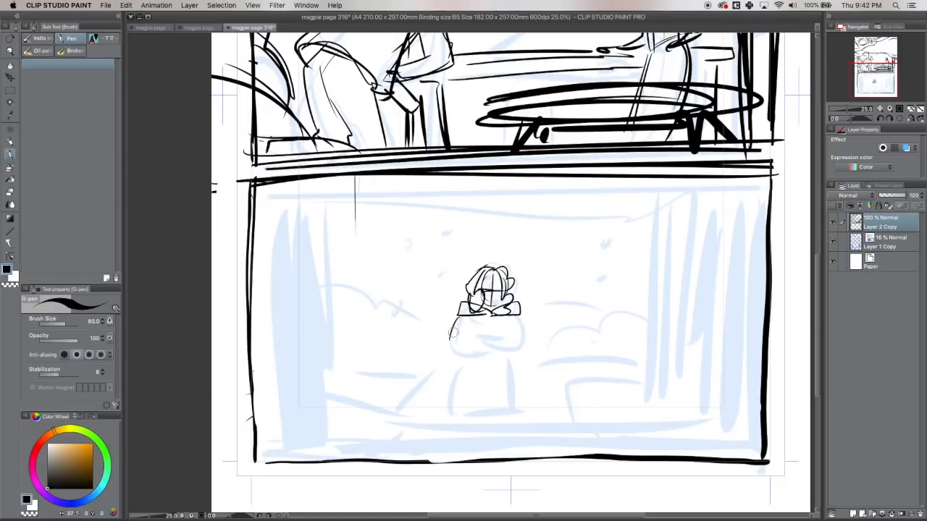
left_click_drag(449, 326, 529, 355)
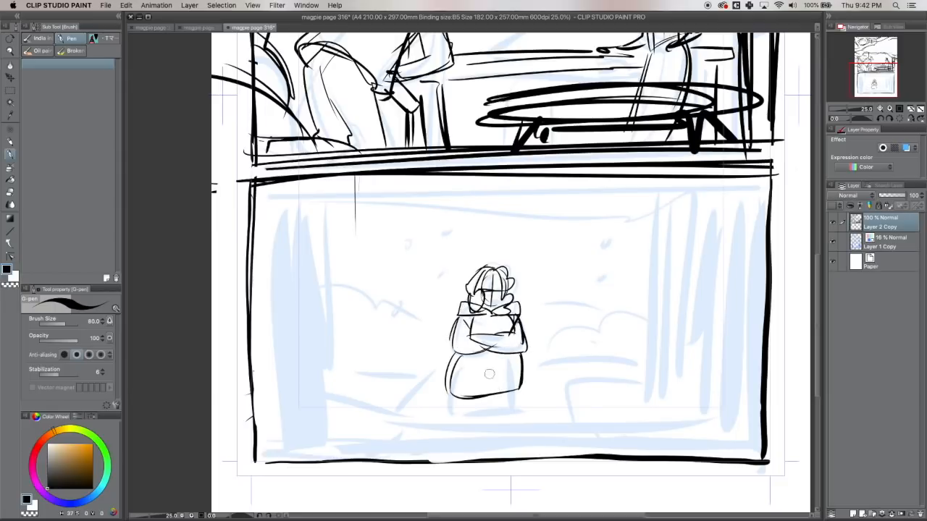
left_click_drag(464, 369, 507, 395)
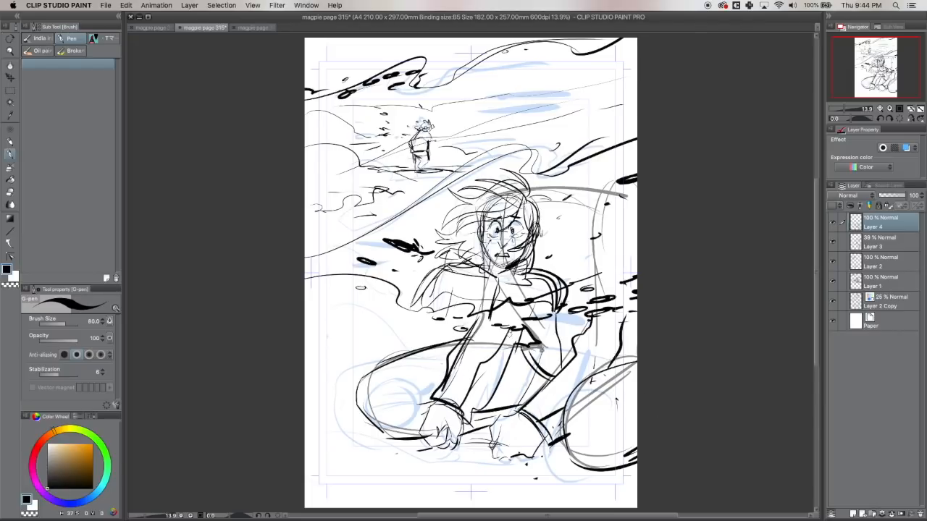
left_click(887, 242)
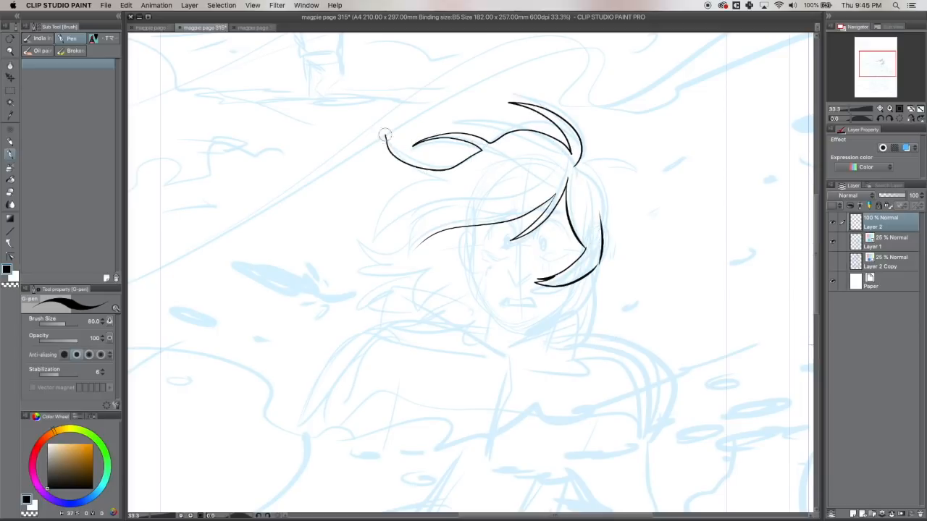
- Trace the windswept hair locks, face outline and nose over the blue rough
left_click_drag(383, 134, 409, 257)
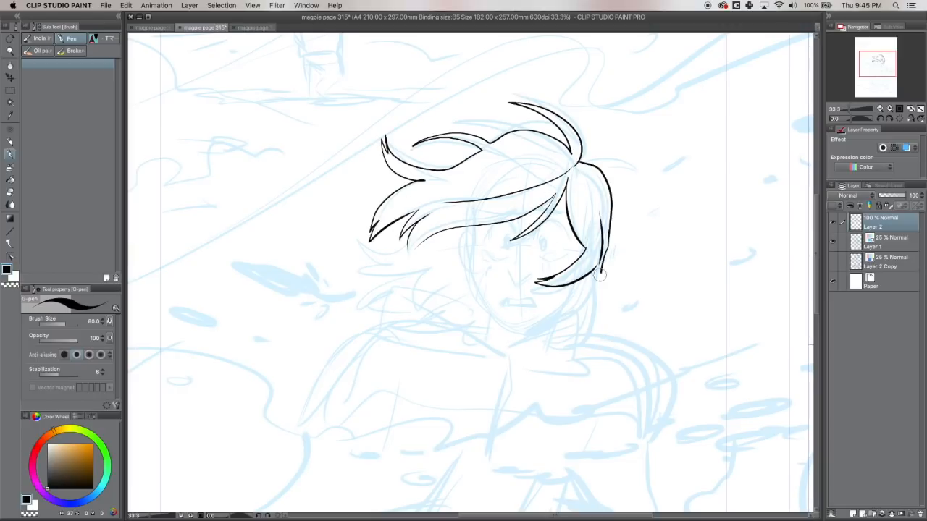
left_click_drag(599, 278, 557, 348)
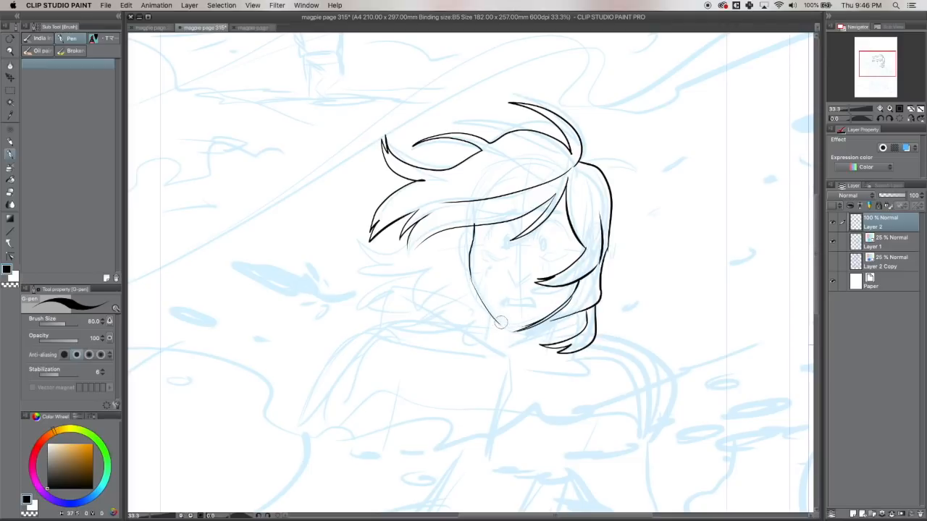
left_click_drag(500, 322, 507, 271)
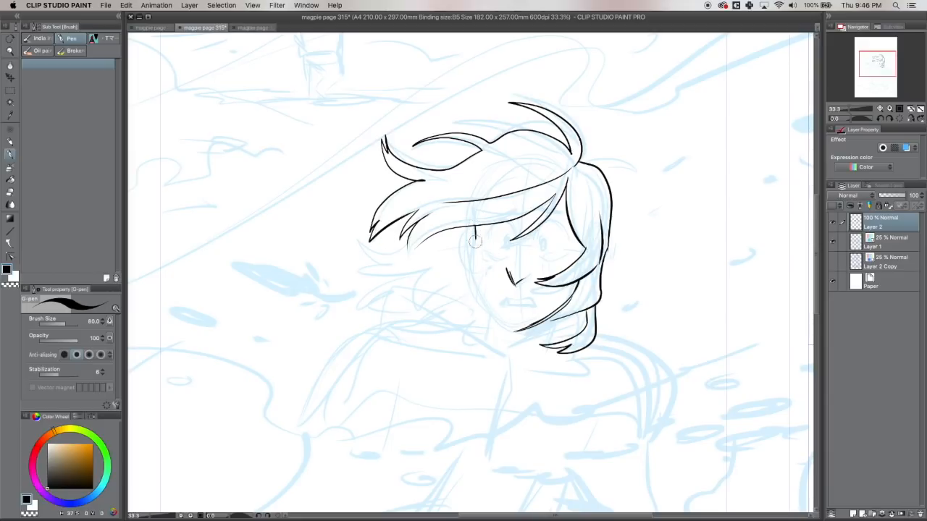
left_click_drag(463, 246, 507, 333)
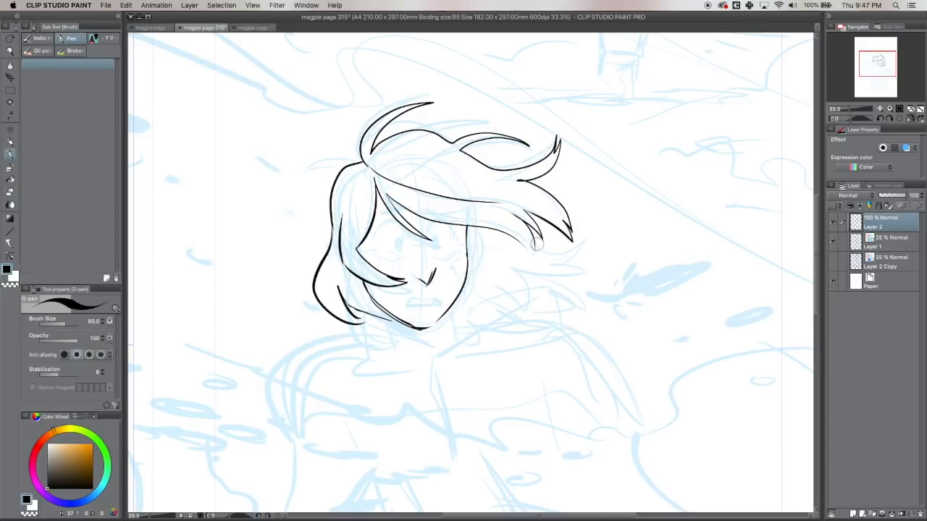
left_click_drag(536, 247, 536, 315)
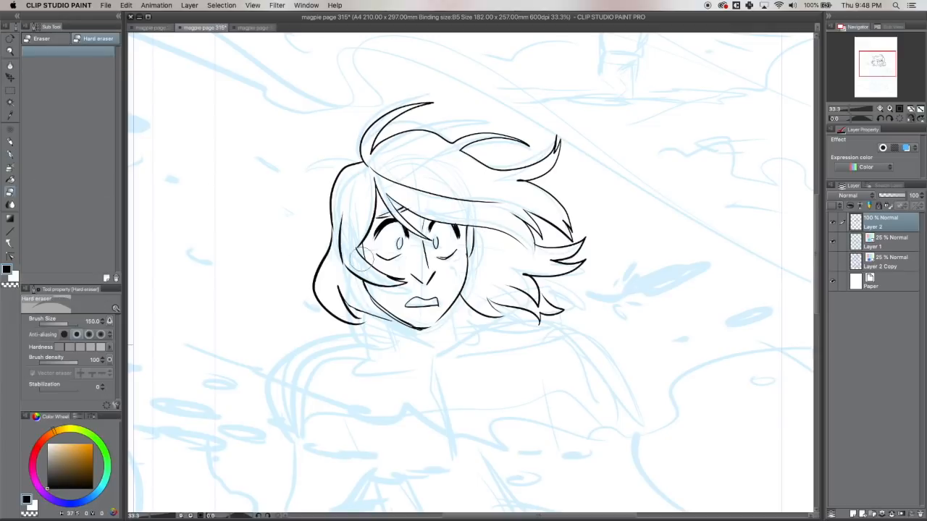
- Erase stray strokes around the face and ink scratch marks across the cheek
left_click_drag(362, 253, 543, 145)
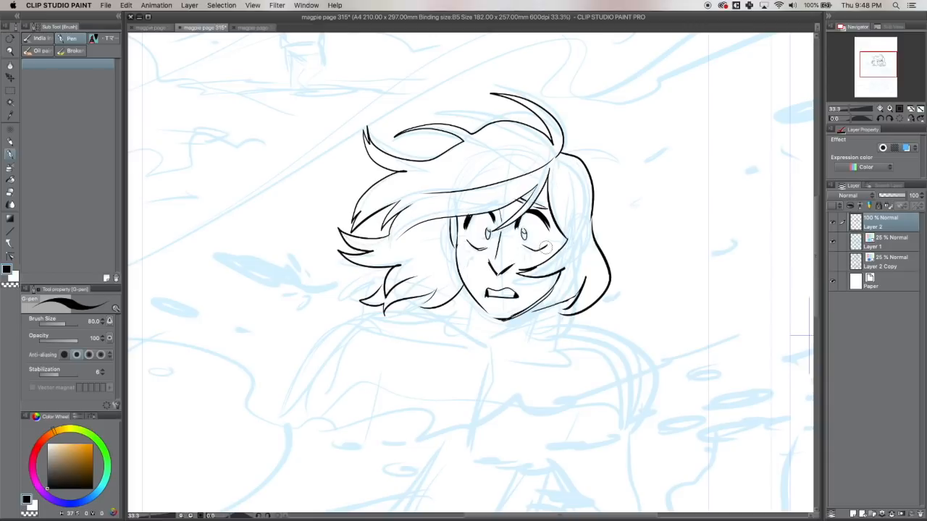
left_click_drag(463, 250, 478, 261)
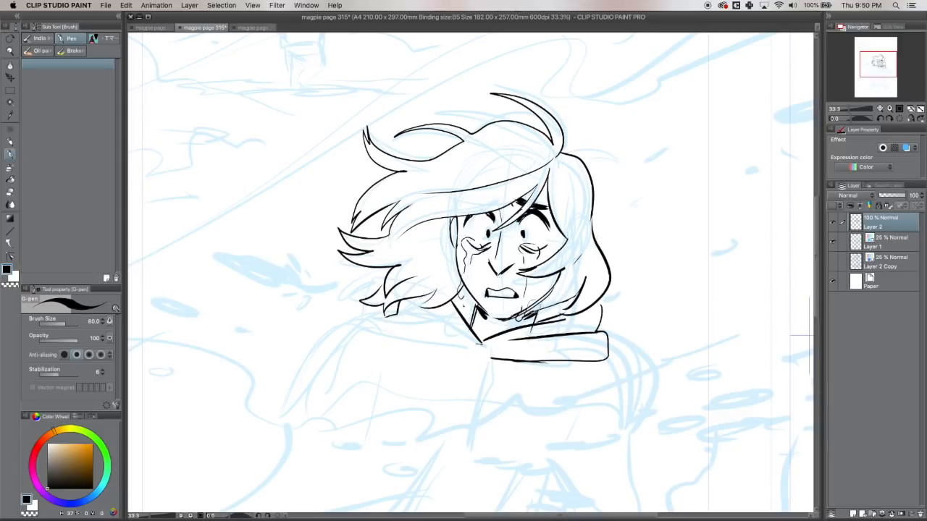
mouse_move(527, 233)
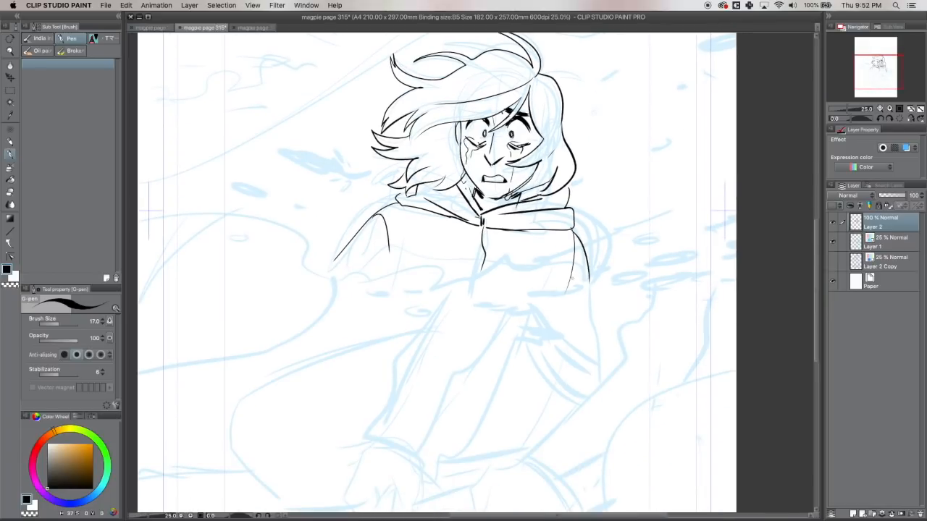
- Ink a wave line across the character's chest, extending it toward the right
left_click_drag(392, 290, 735, 177)
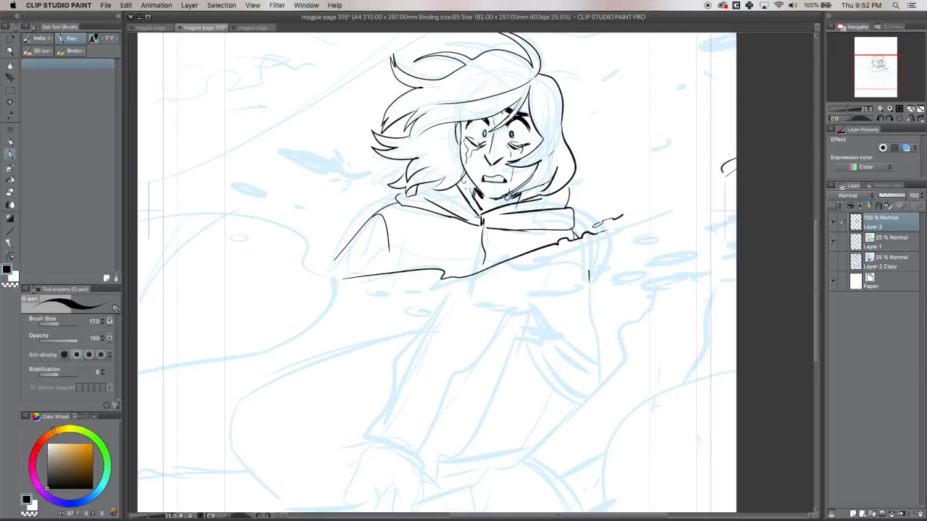
left_click_drag(601, 224, 732, 171)
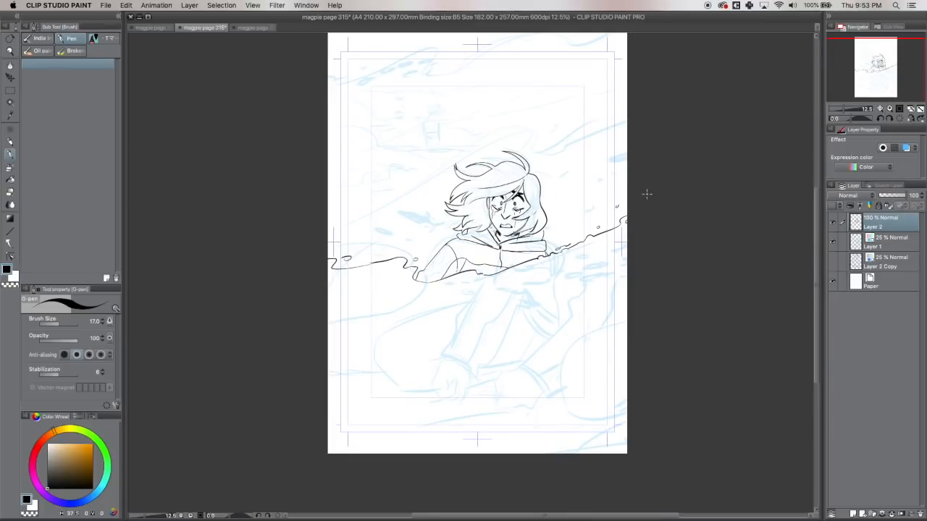
- Ink the wave crest arcing overhead to the right edge and add splashes
left_click_drag(333, 217, 550, 134)
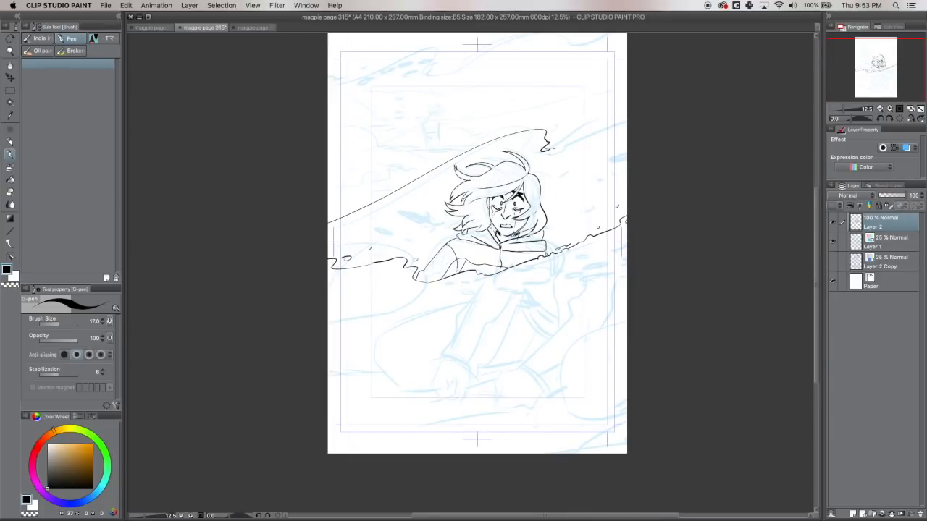
left_click_drag(550, 134, 616, 120)
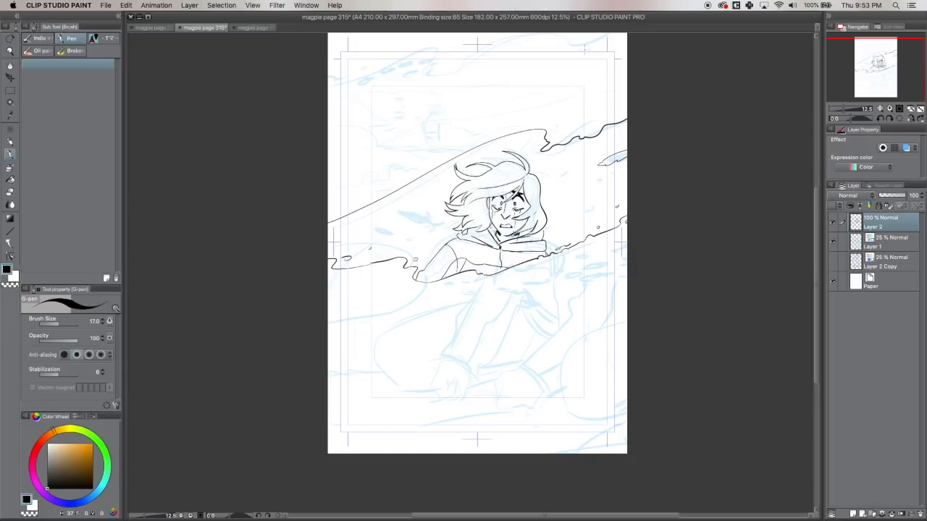
left_click_drag(391, 214, 431, 225)
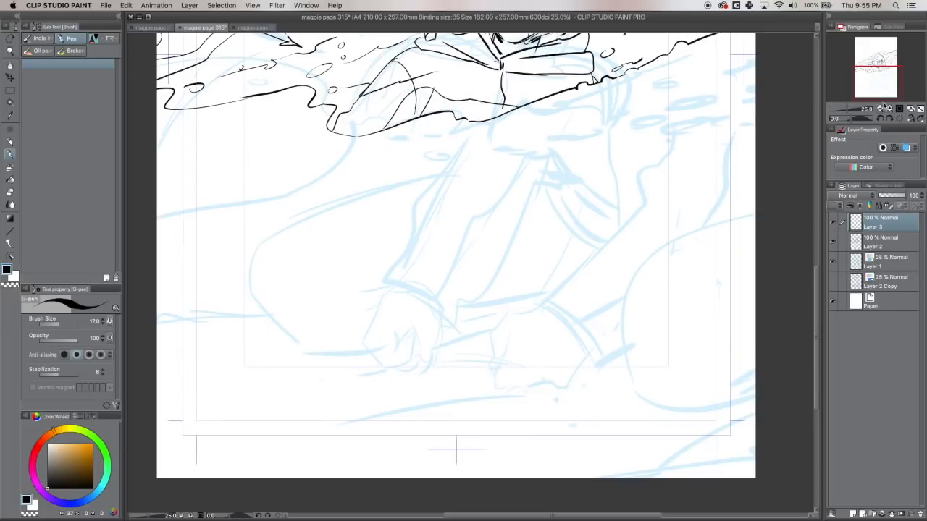
- Ink both leg outlines and the second clenched fist, with small wrist detail lines
left_click_drag(468, 134, 449, 319)
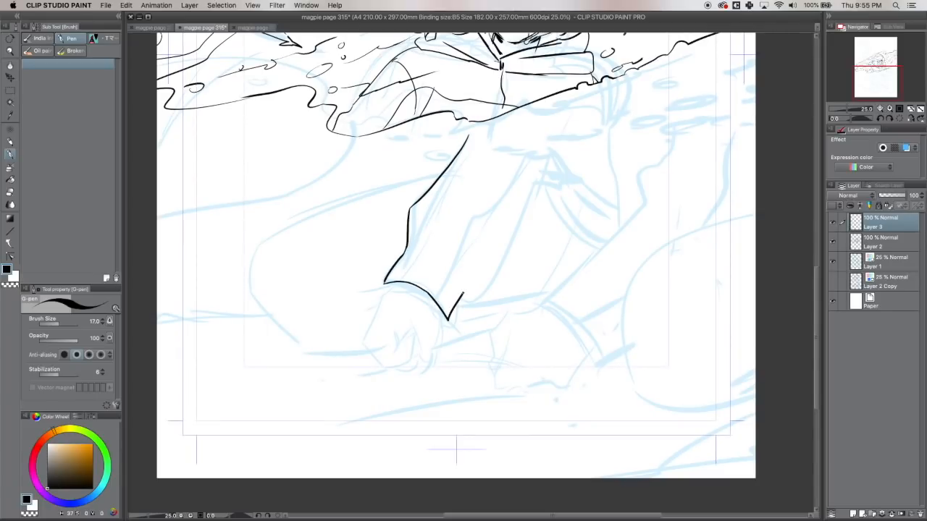
left_click_drag(463, 300, 551, 152)
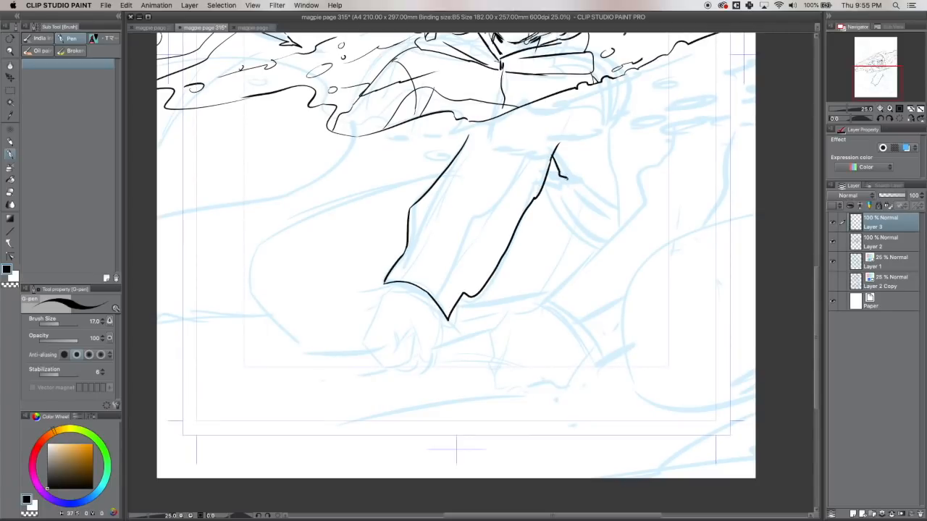
left_click_drag(572, 283, 666, 116)
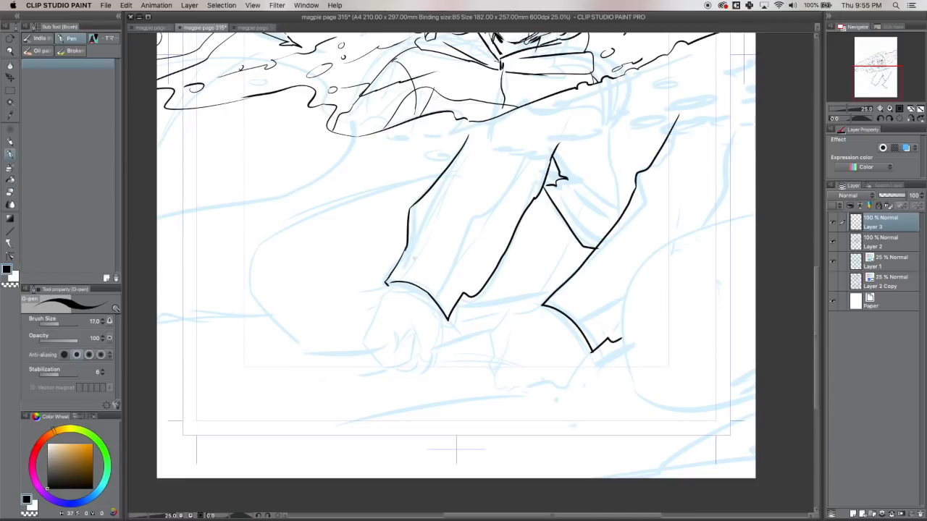
left_click_drag(645, 257, 753, 217)
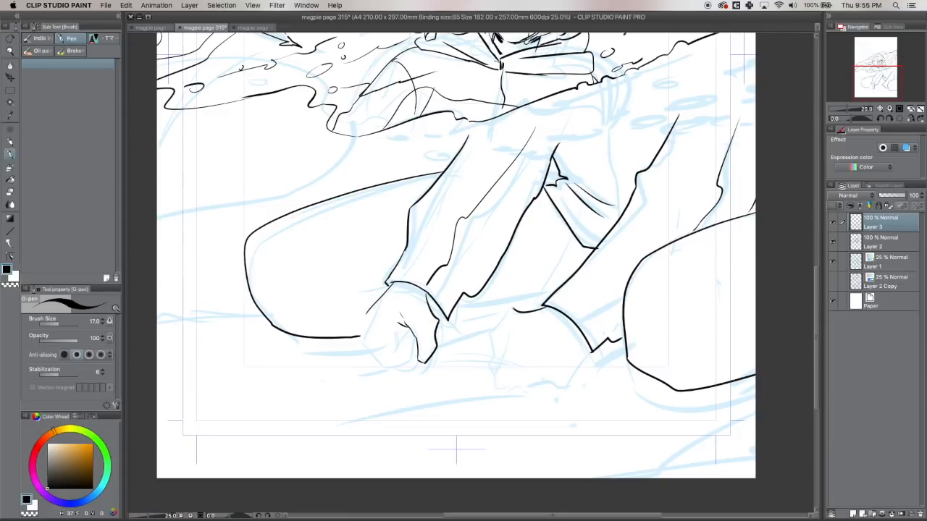
left_click_drag(499, 319, 550, 391)
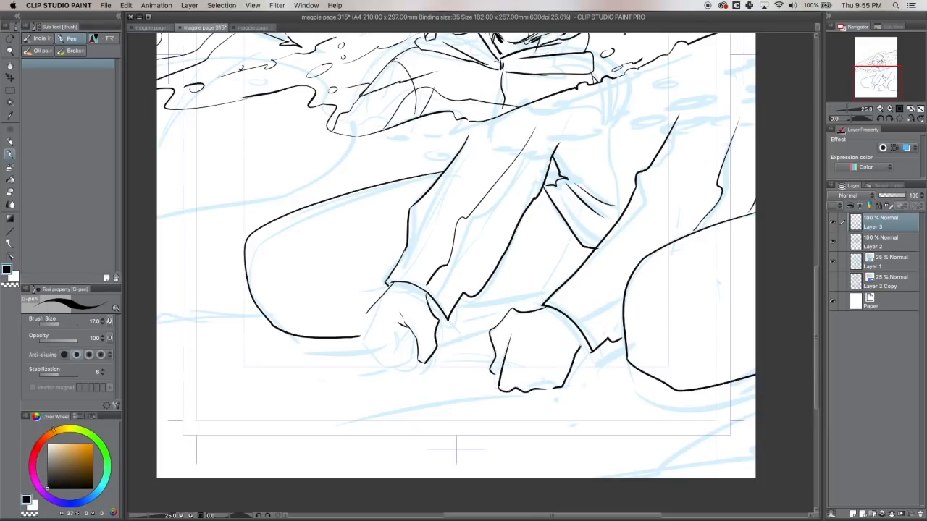
left_click_drag(366, 311, 366, 354)
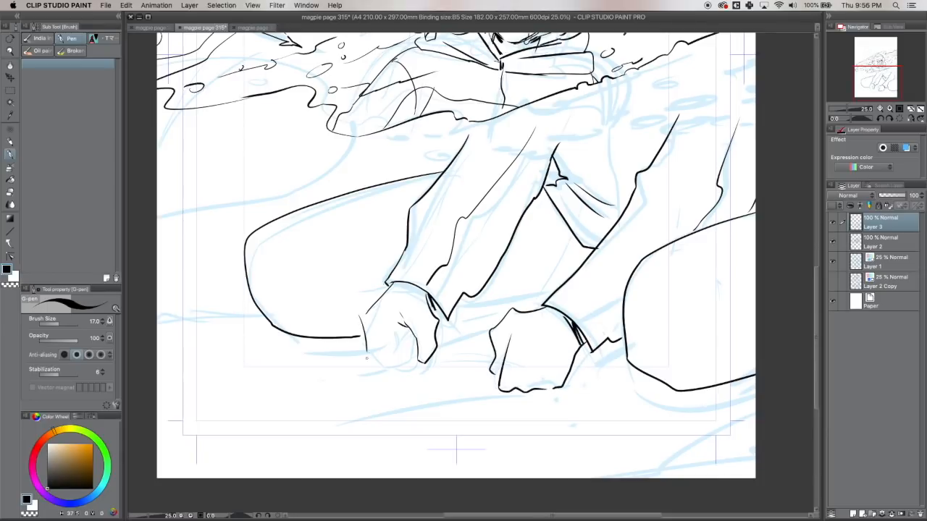